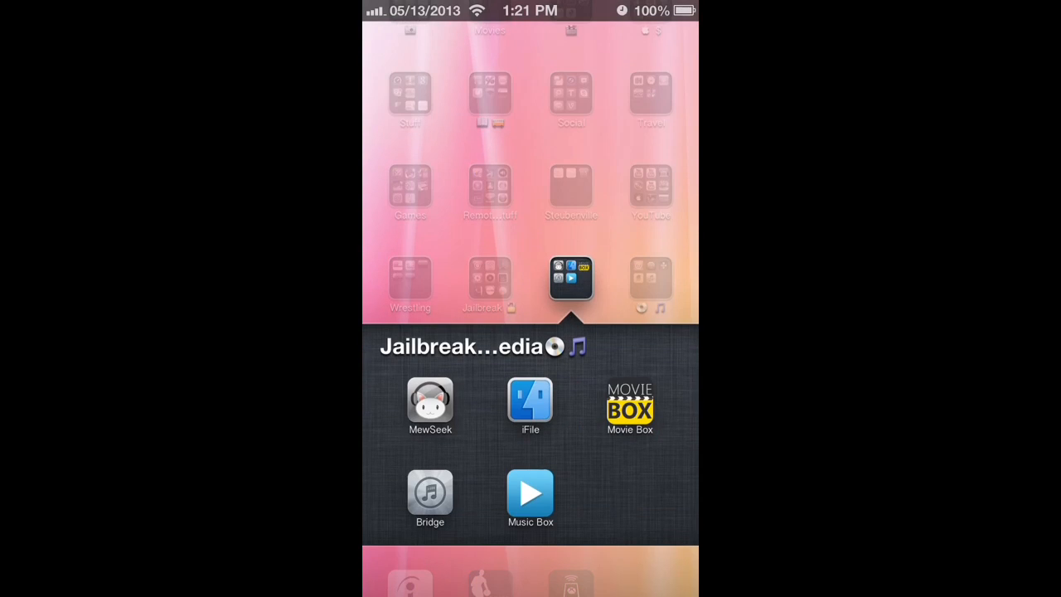
# Step: Launch iFile from the Jailbreak folder on the home screen
pyautogui.click(529, 406)
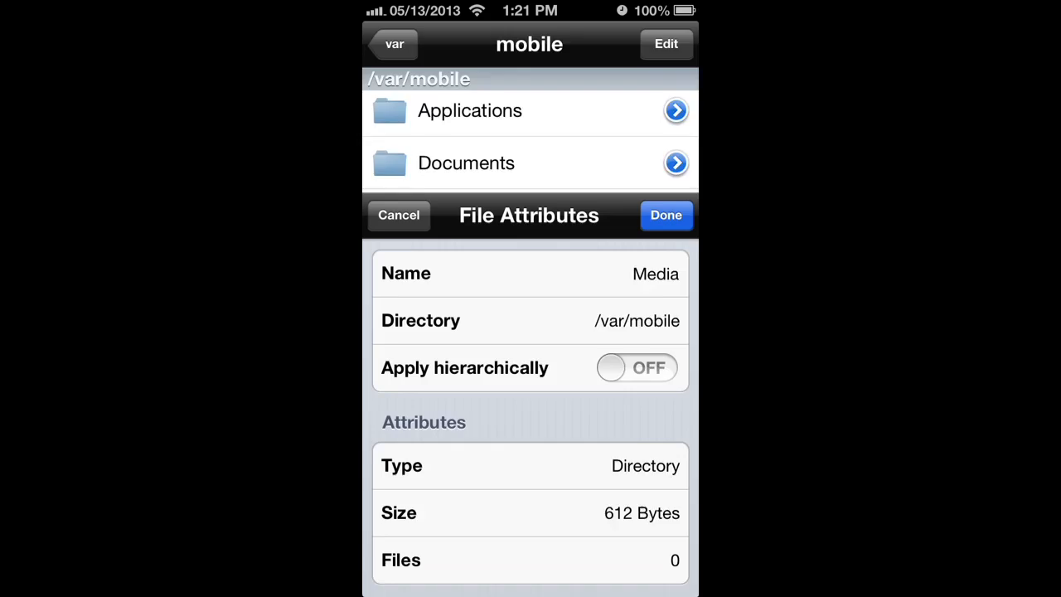
# Step: Dismiss the Media folder's File Attributes sheet to reach the Ringtones listing
pyautogui.click(666, 215)
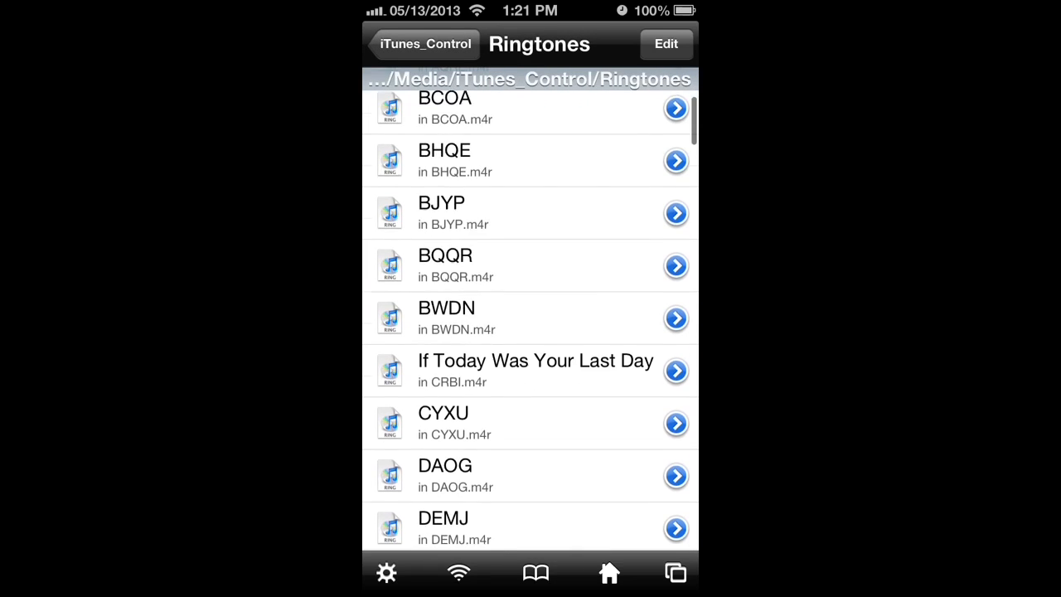
# Step: Scroll down through the .m4r ringtone files in the Ringtones folder
pyautogui.scroll(-3)
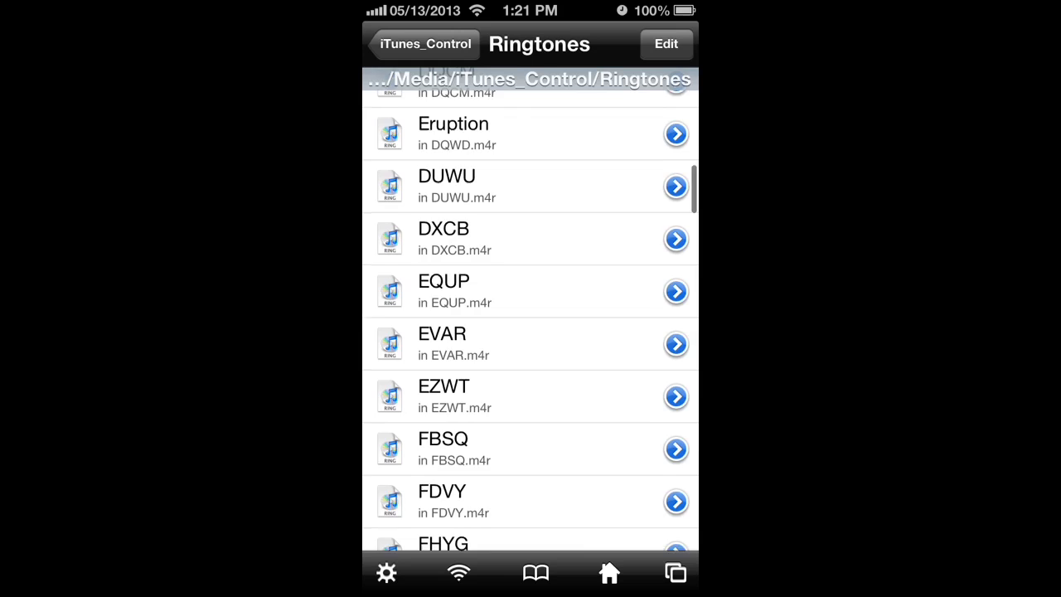
pyautogui.scroll(-3)
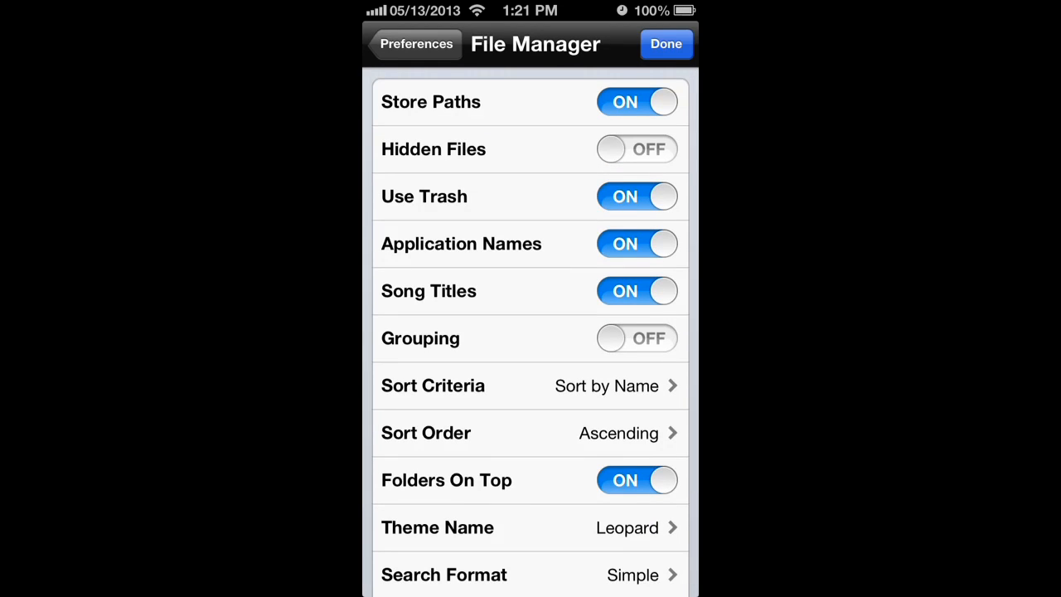
# Step: Toggle Application Names in File Manager preferences and save with Done
pyautogui.click(636, 243)
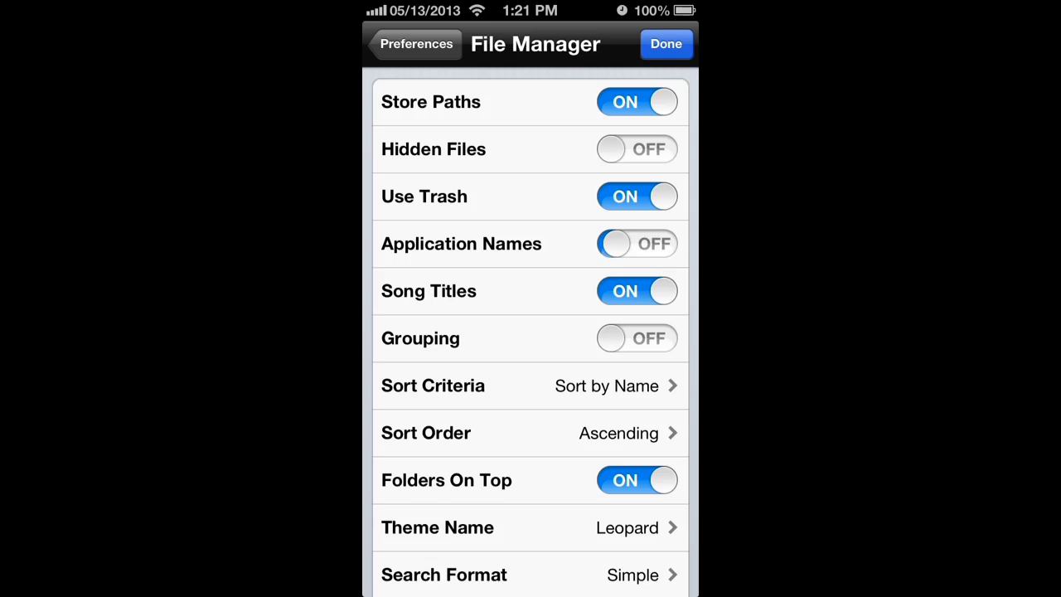
pyautogui.scroll(3)
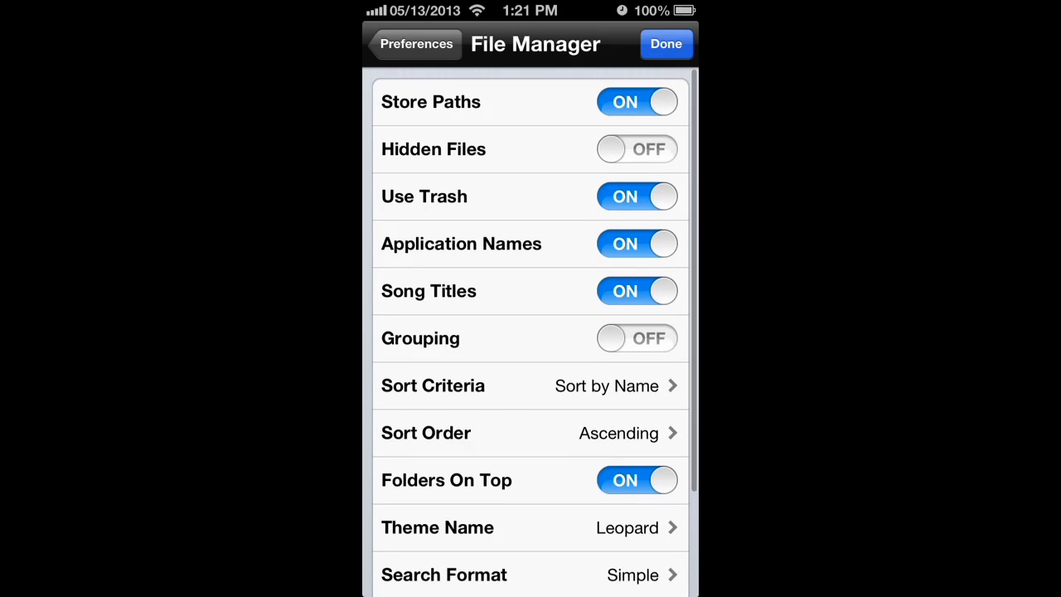
pyautogui.click(416, 43)
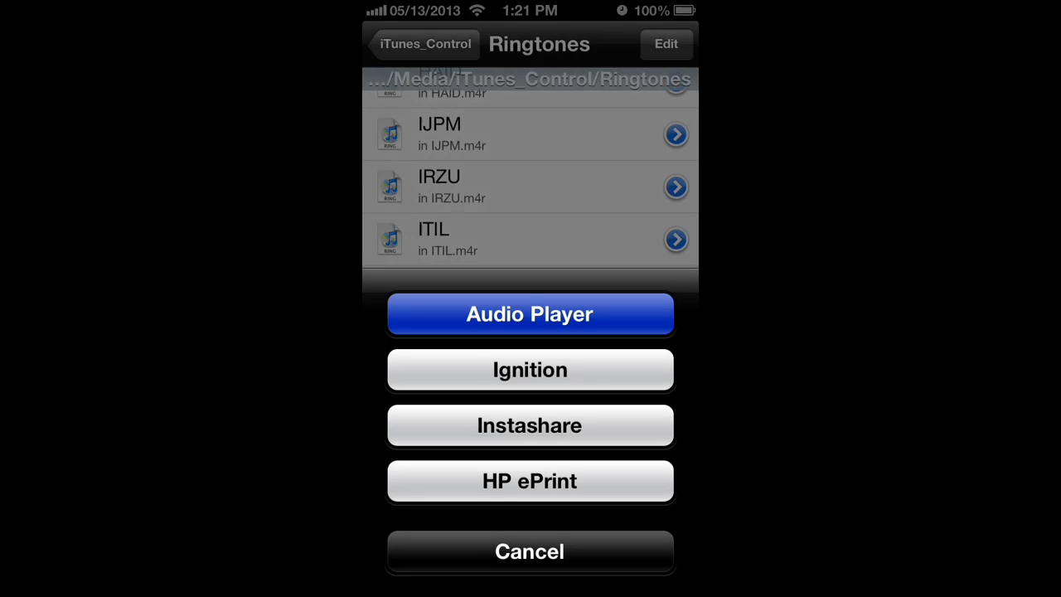
# Step: Cancel the Open With sheet, enter edit mode, and select 'If Today Was Your Last Day'
pyautogui.click(529, 551)
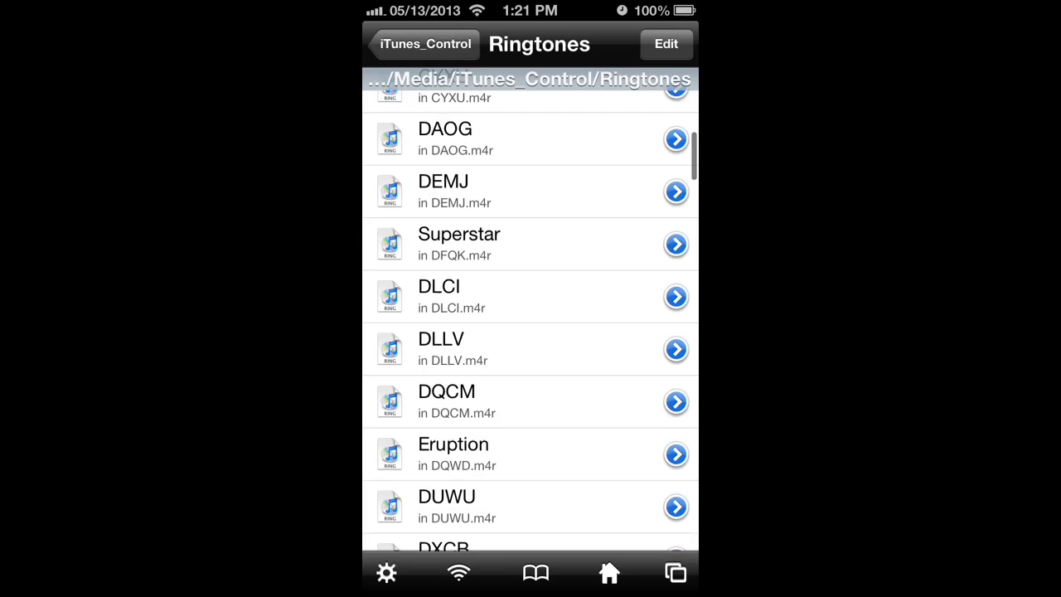
pyautogui.scroll(-3)
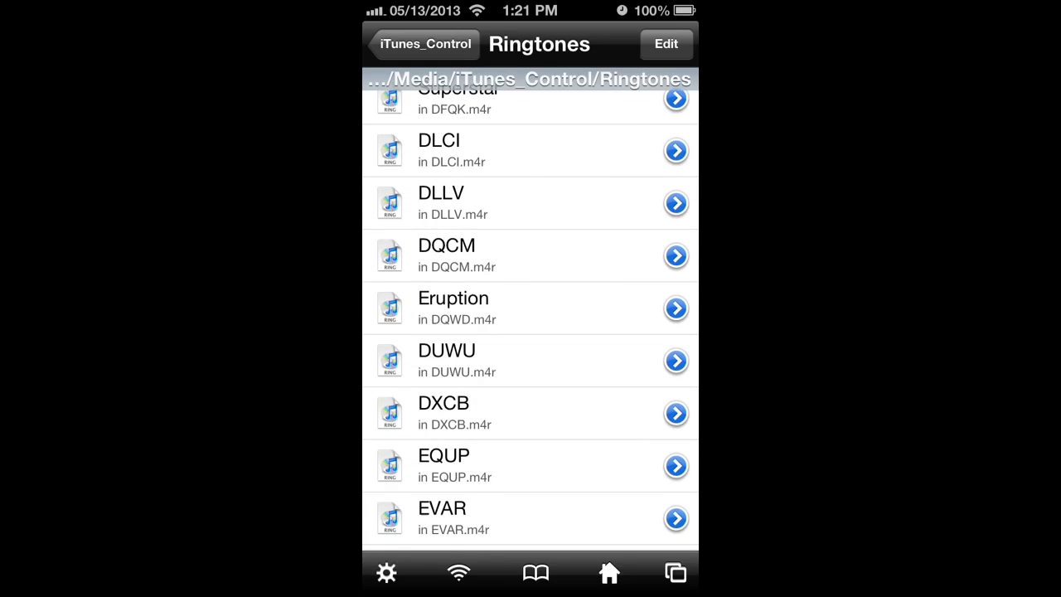
pyautogui.click(665, 44)
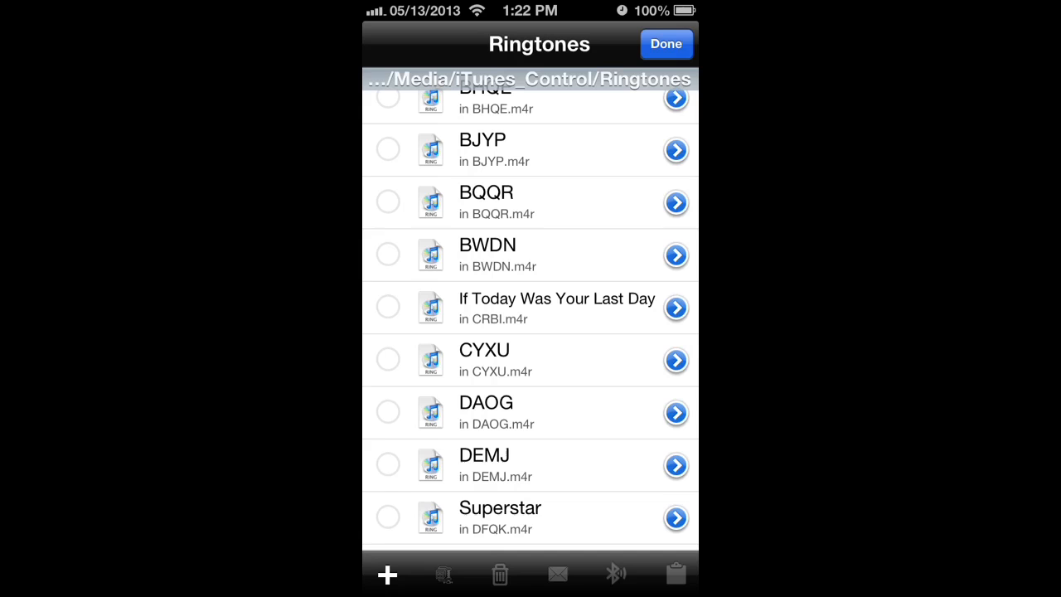
pyautogui.click(387, 307)
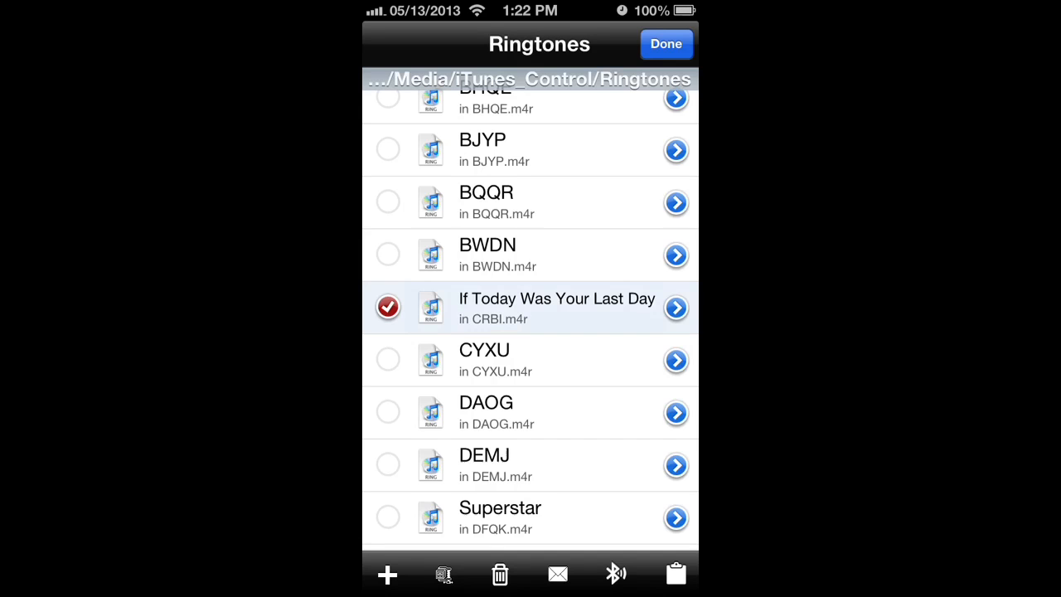